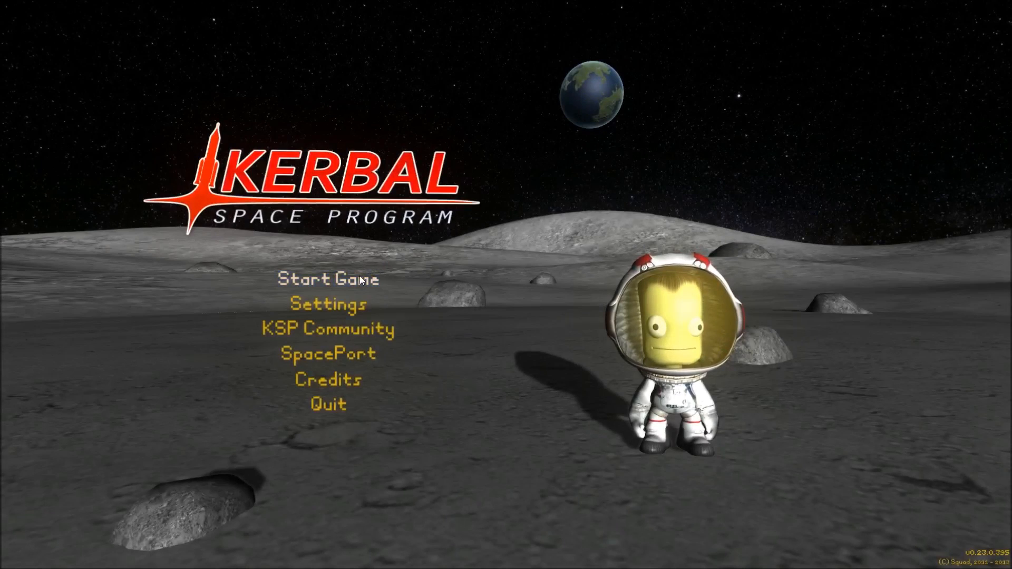
Step: Choose Start Game on the main menu to reach the resume-or-new-game options
left_click(328, 279)
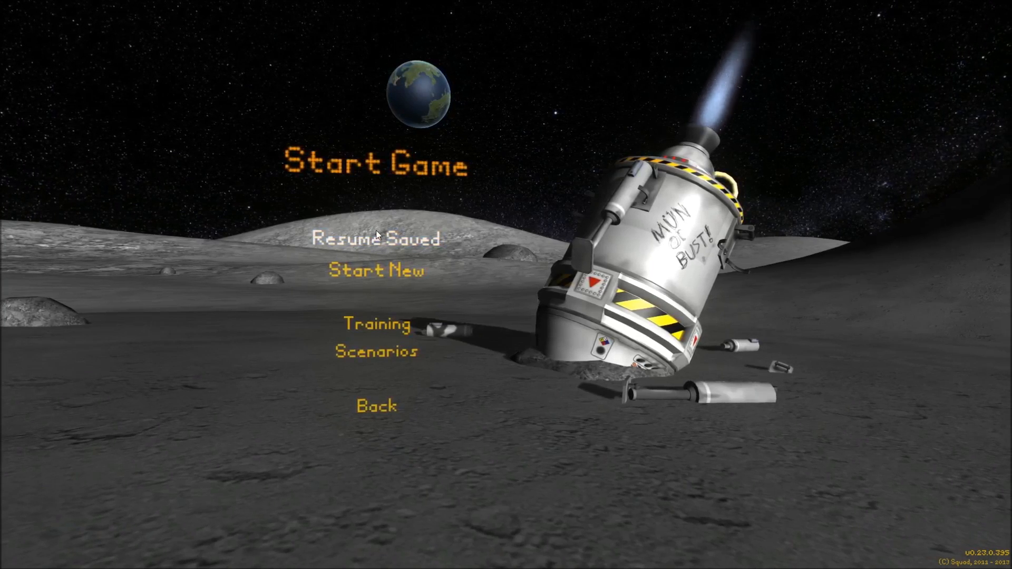
Step: Resume the TheLeadTime saved game from the saved games list
left_click(377, 238)
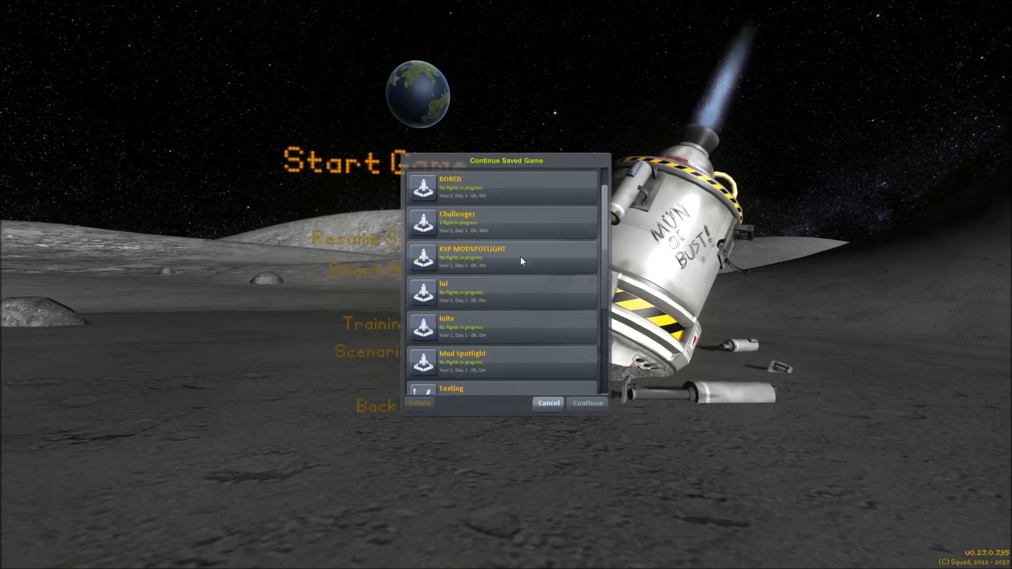
scroll("down", 3)
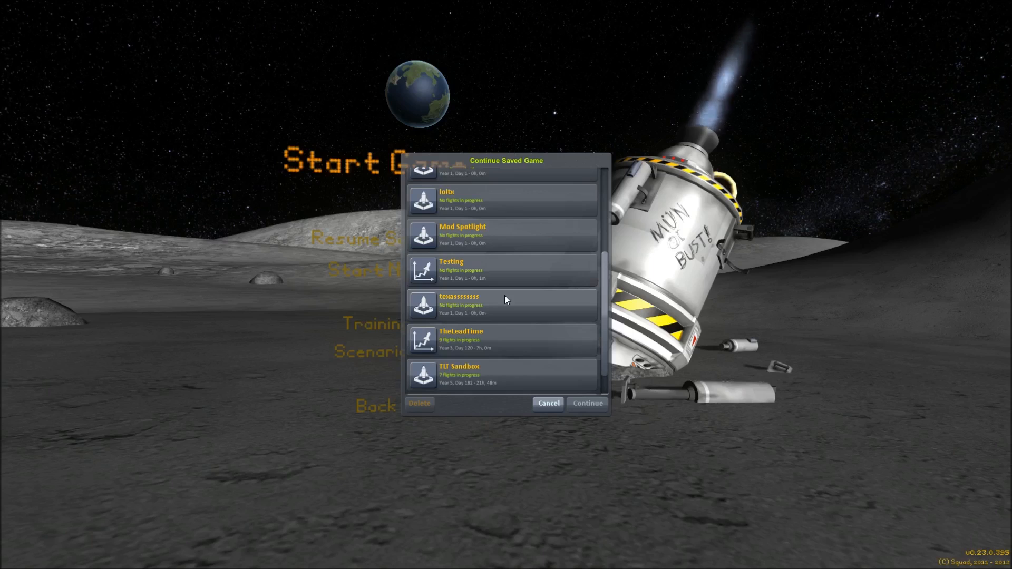
mouse_move(485, 307)
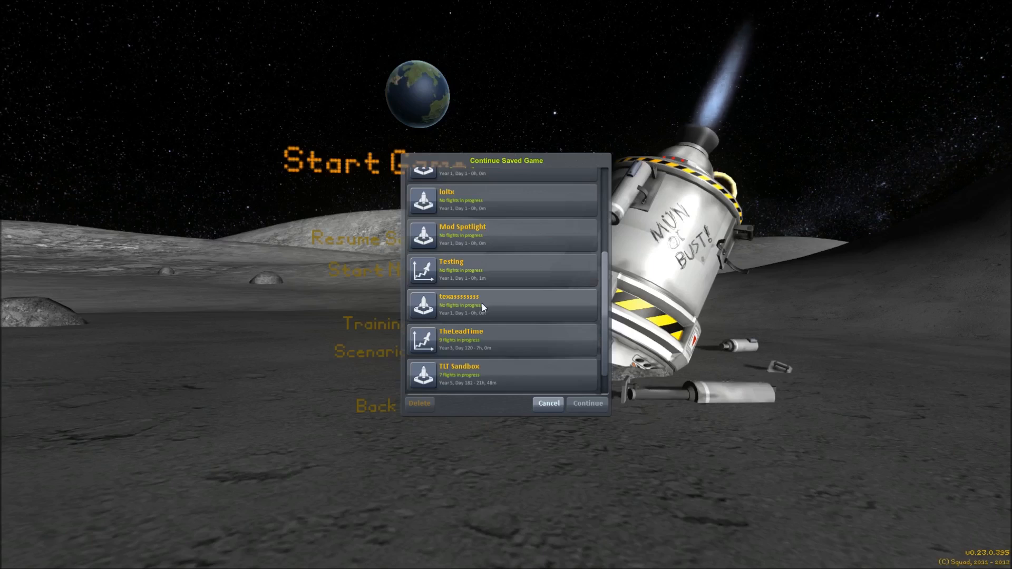
scroll("down", 3)
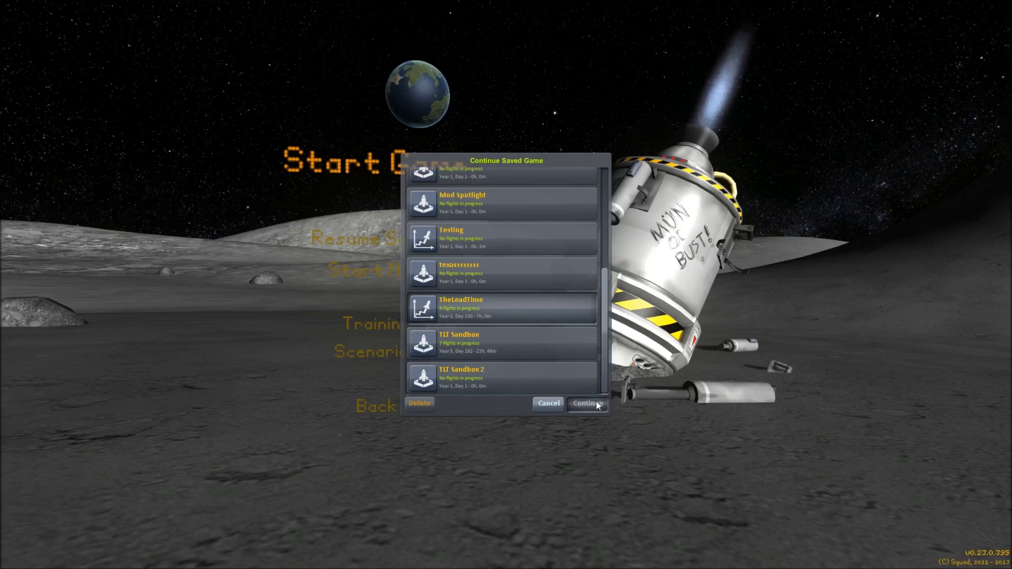
left_click(586, 404)
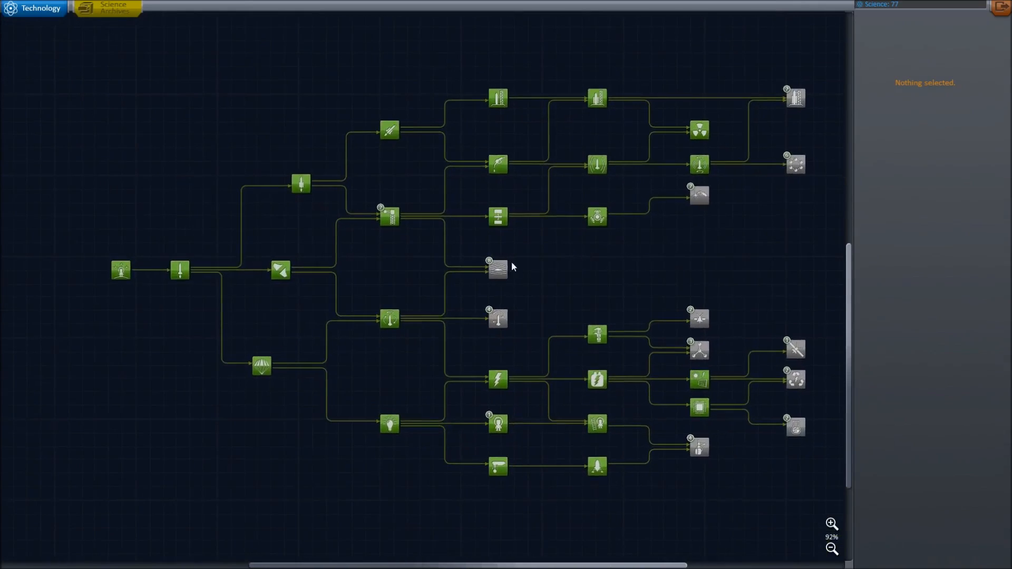
Step: Open the Science Archives, browse Duna's 20 reports, then filter to the Sun's four
left_click(106, 8)
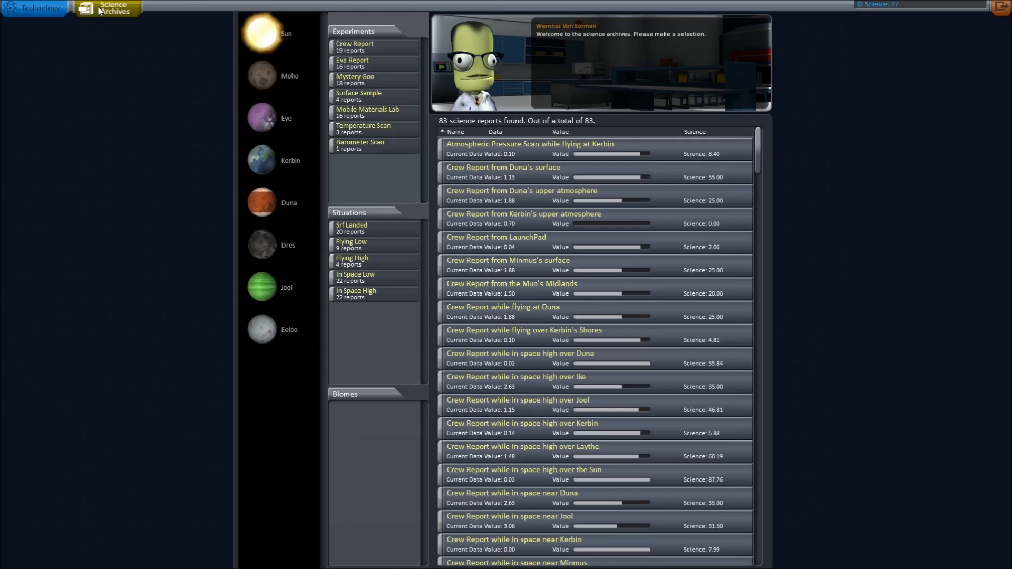
mouse_move(529, 77)
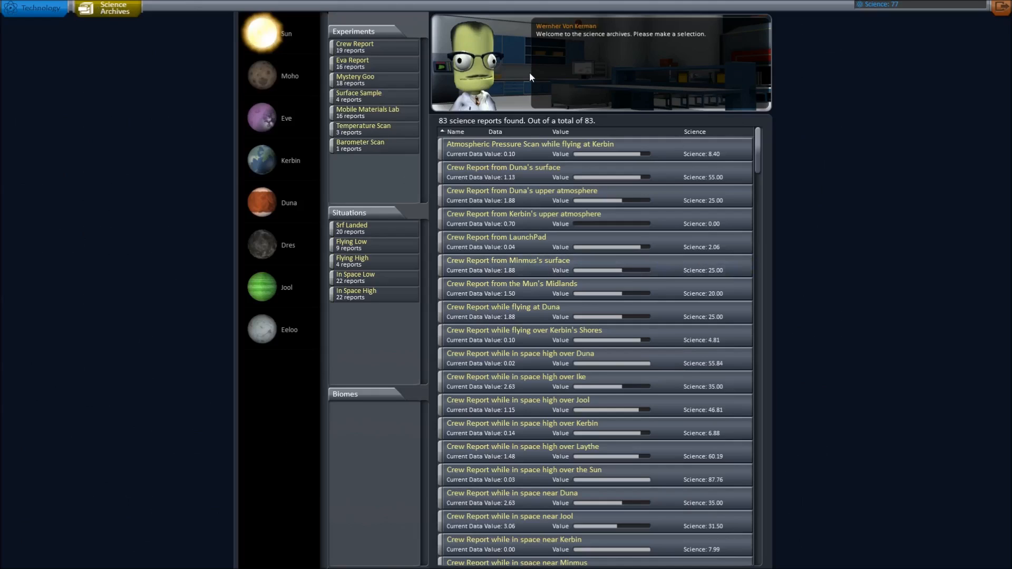
mouse_move(479, 69)
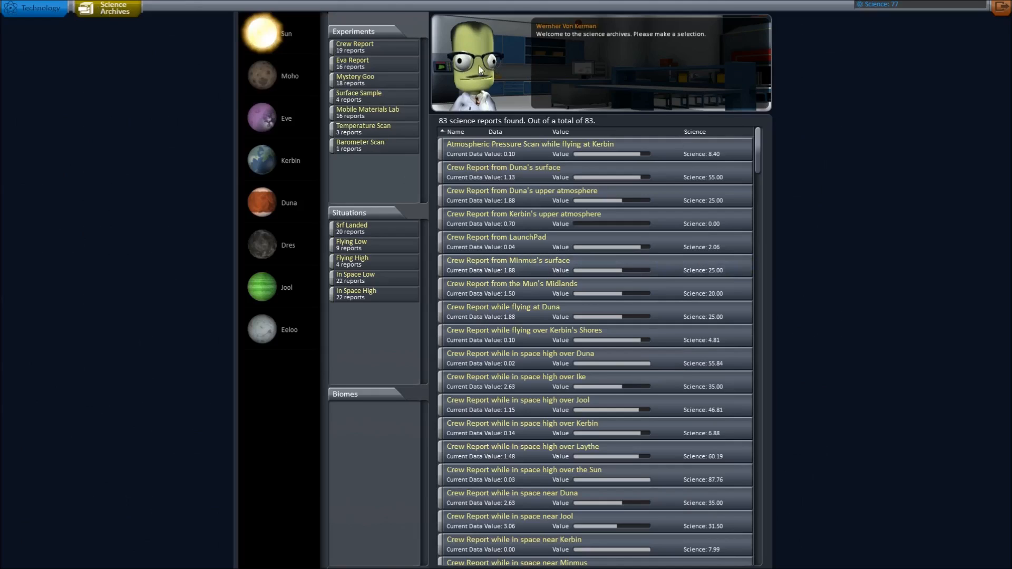
left_click(288, 202)
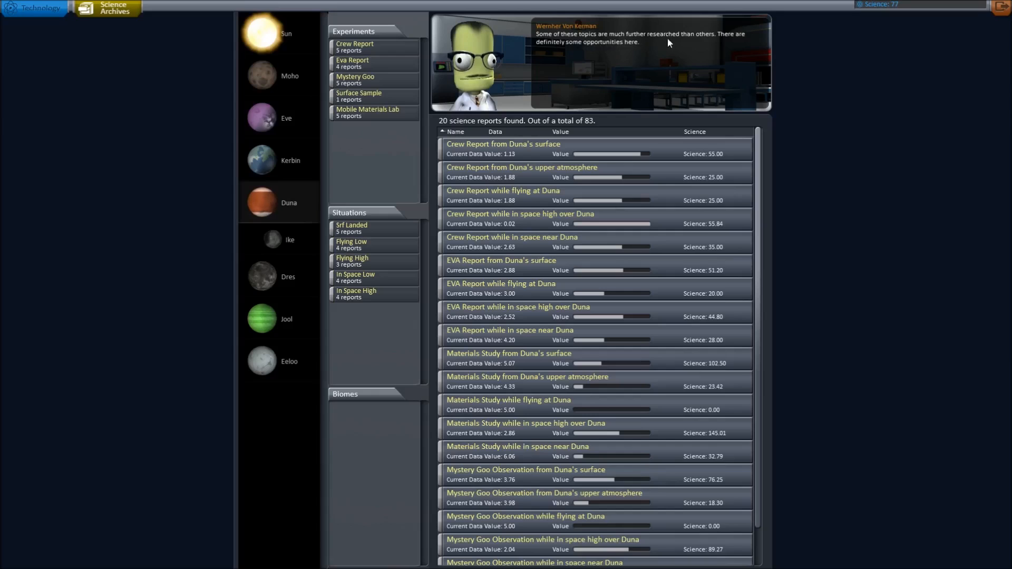
mouse_move(678, 89)
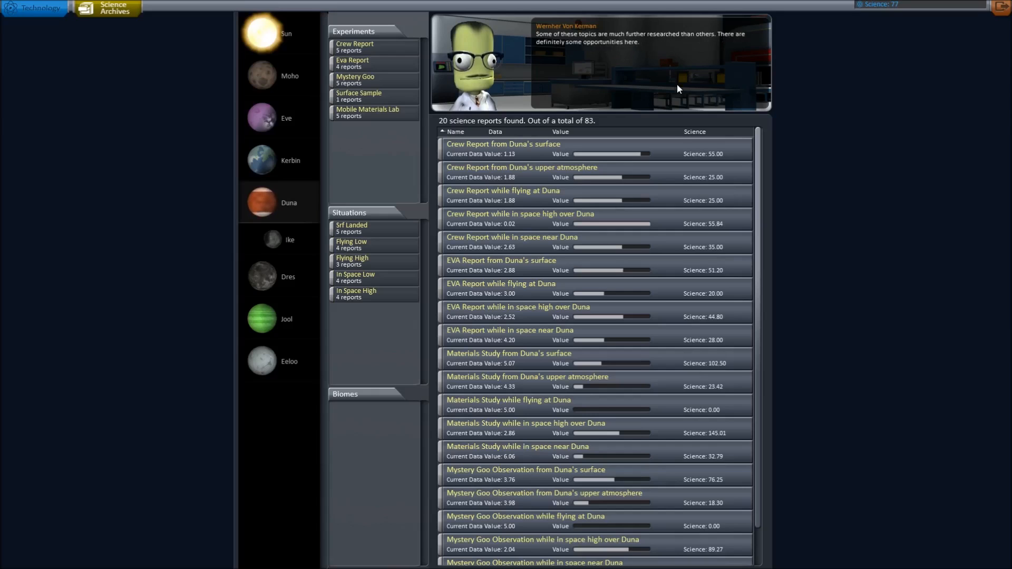
scroll("down", 3)
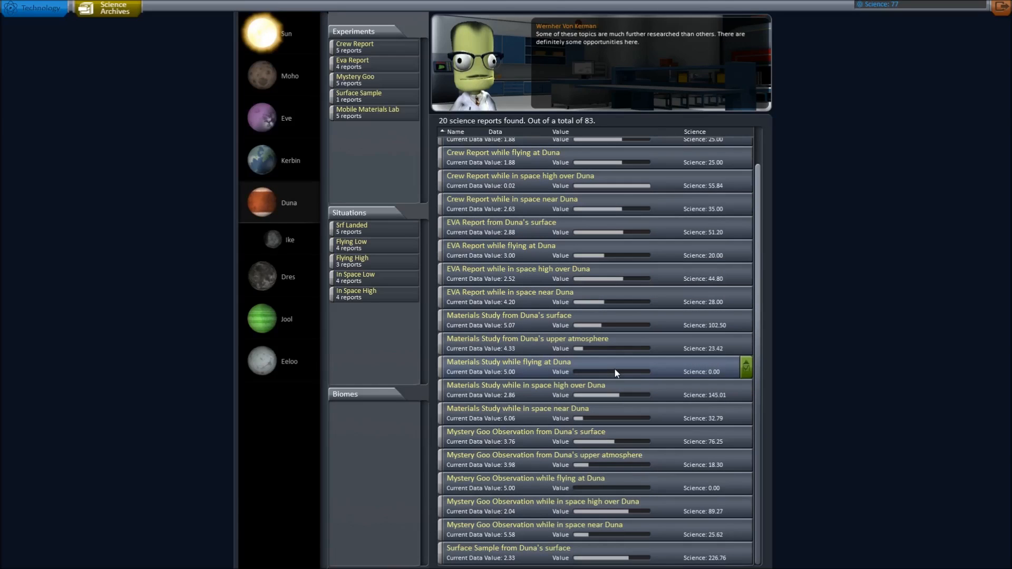
mouse_move(621, 418)
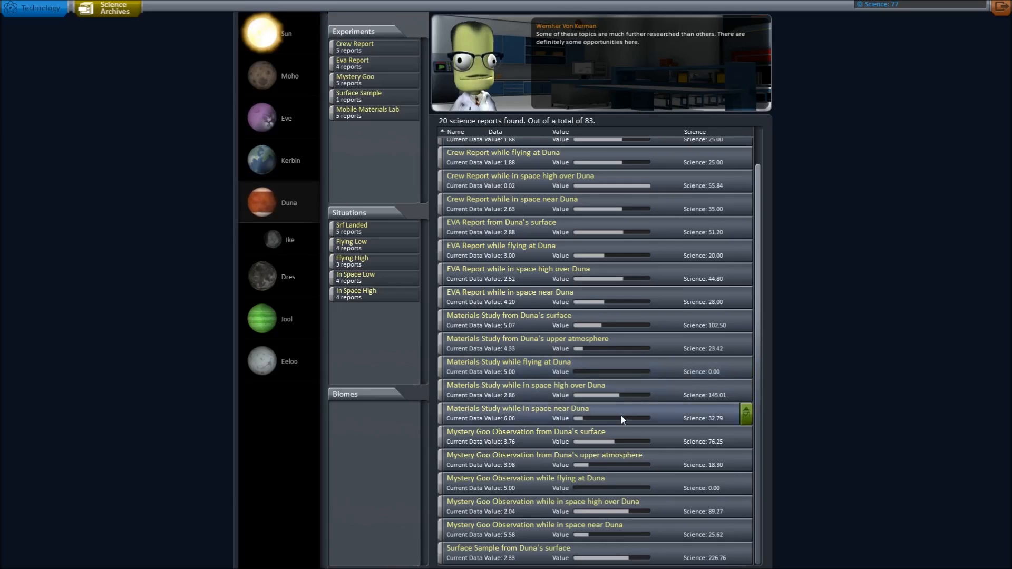
mouse_move(632, 535)
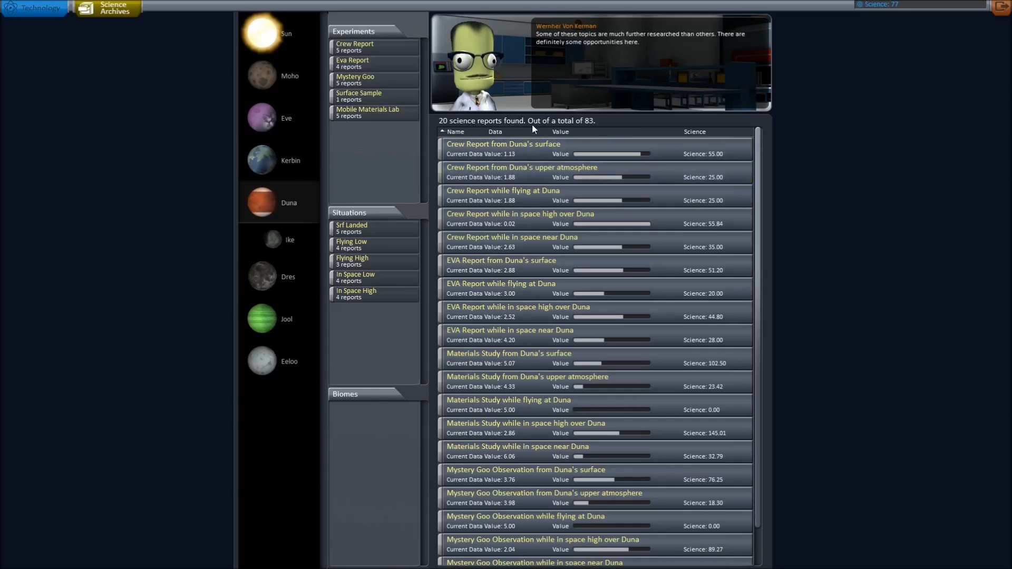
scroll("down", 3)
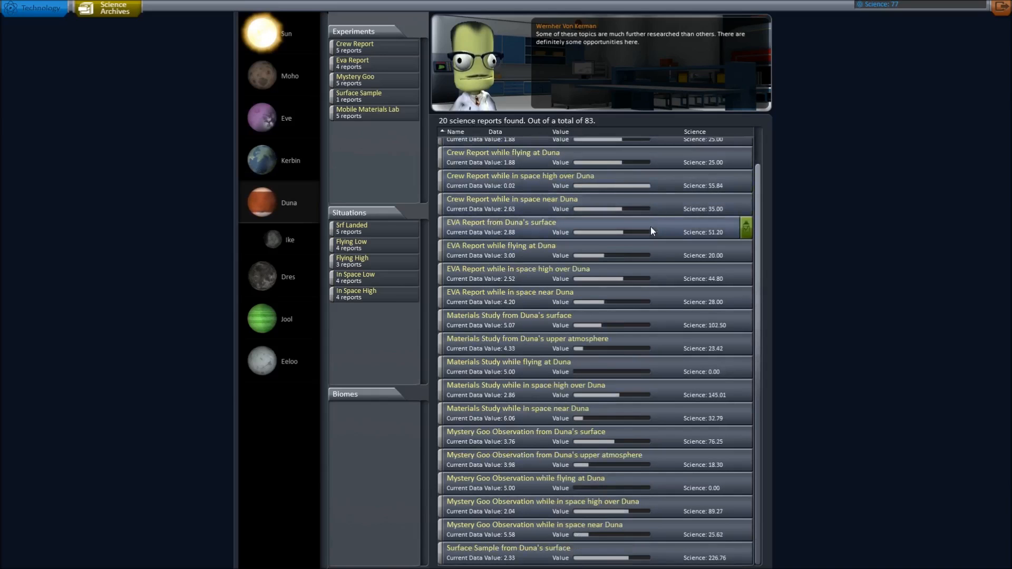
left_click(261, 33)
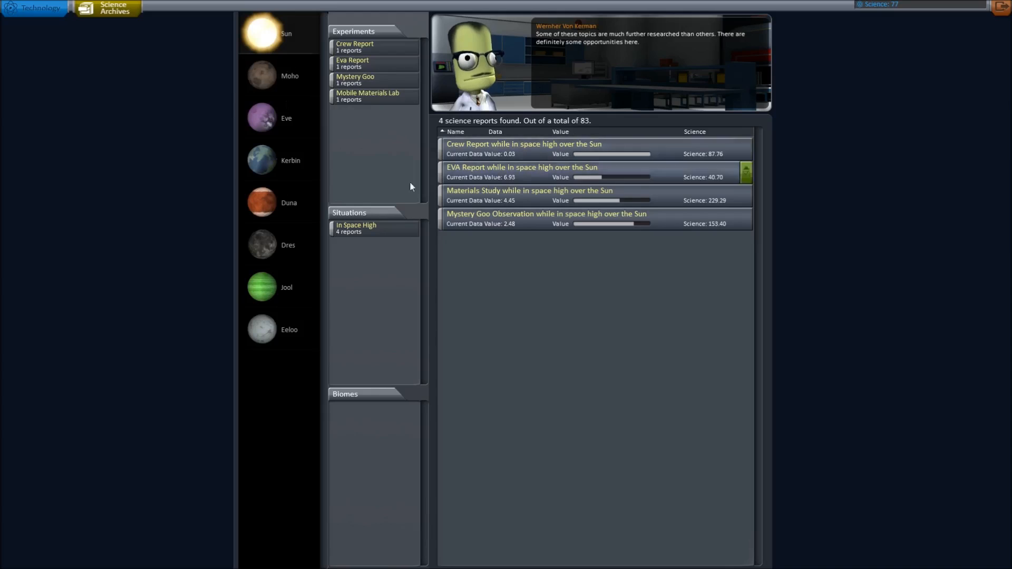
Step: Browse the archived reports for Kerbin, the Sun, Moho and the Mun
left_click(290, 160)
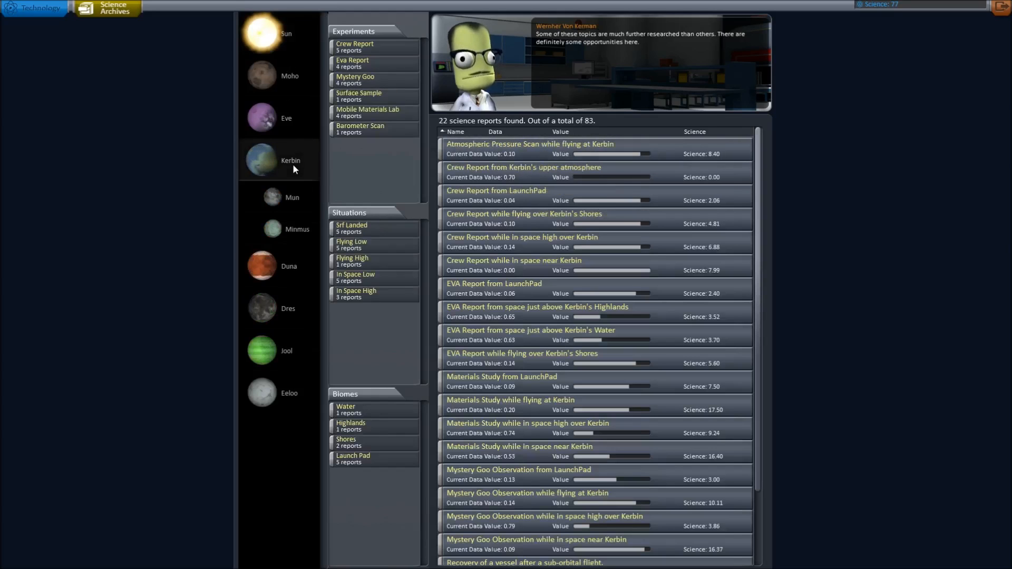
left_click(261, 35)
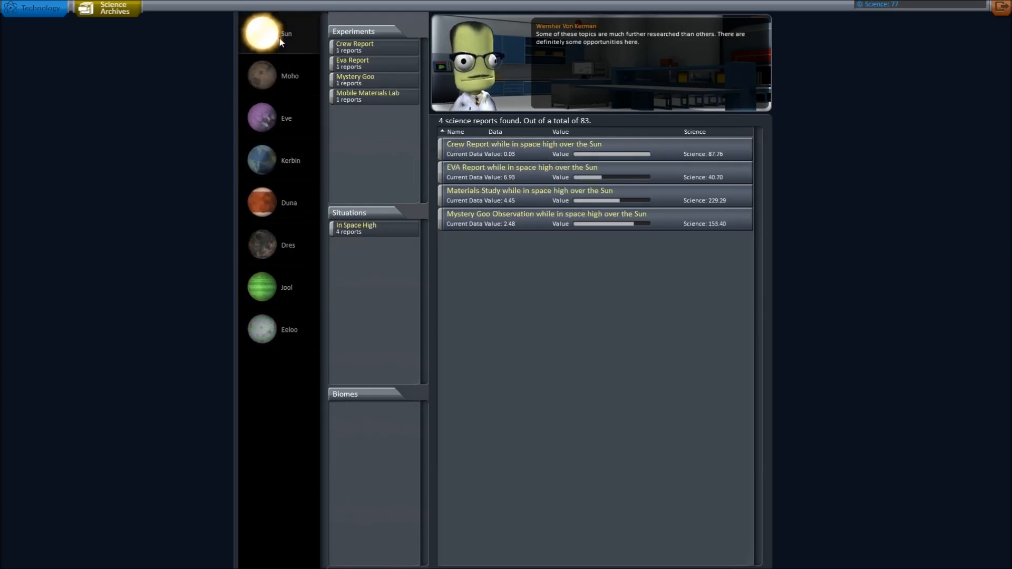
left_click(261, 75)
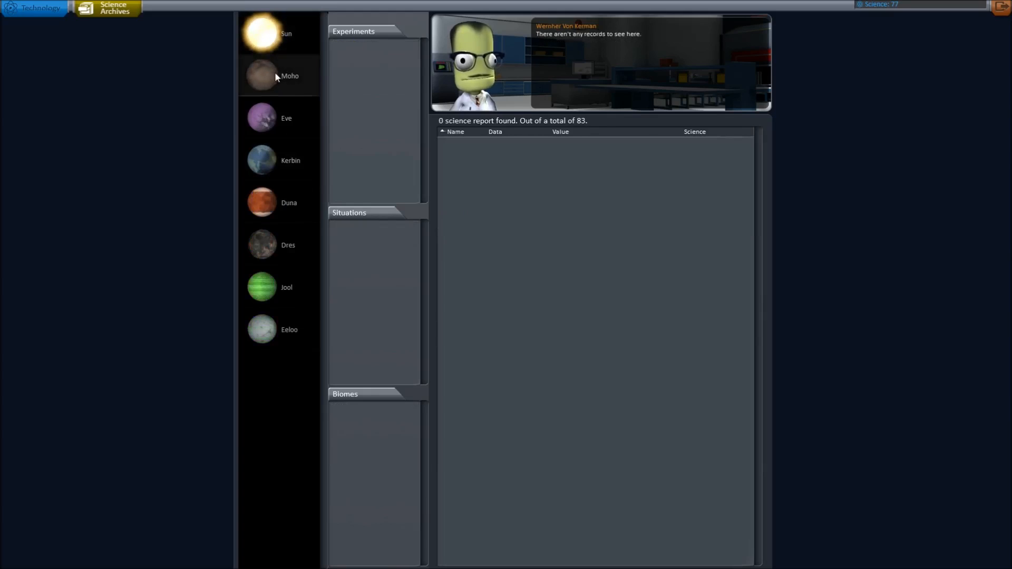
left_click(289, 160)
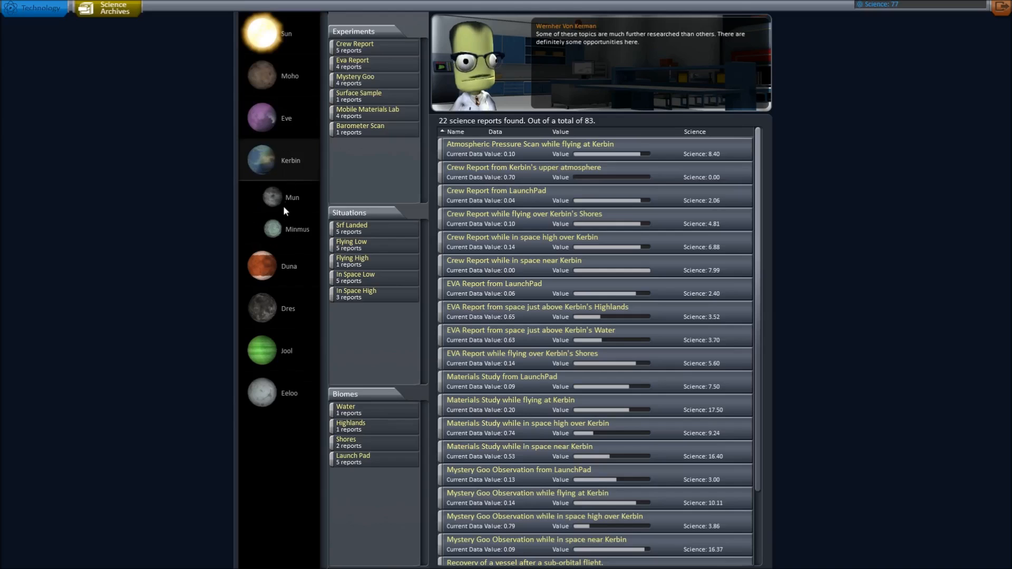
left_click(291, 198)
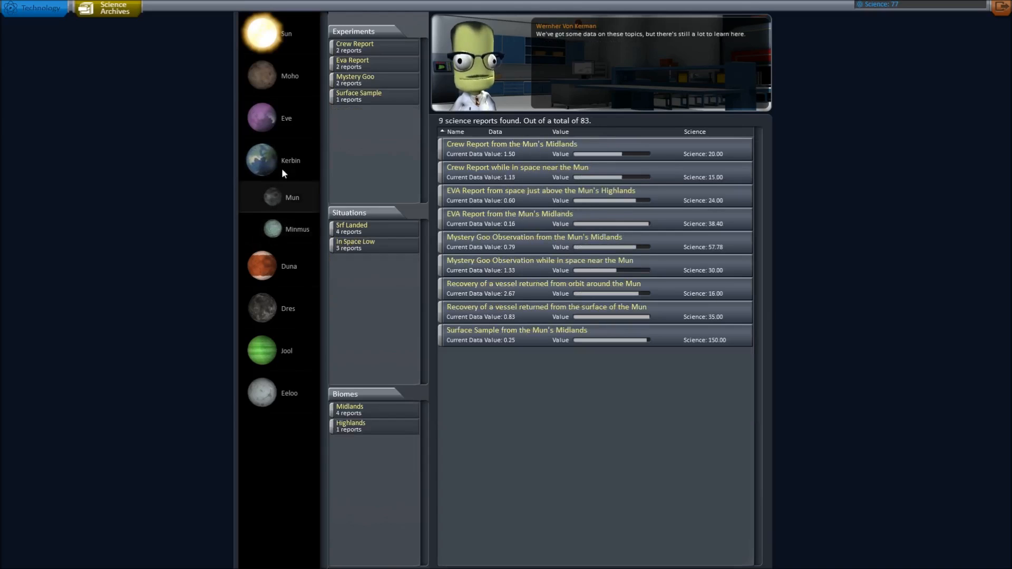
left_click(290, 160)
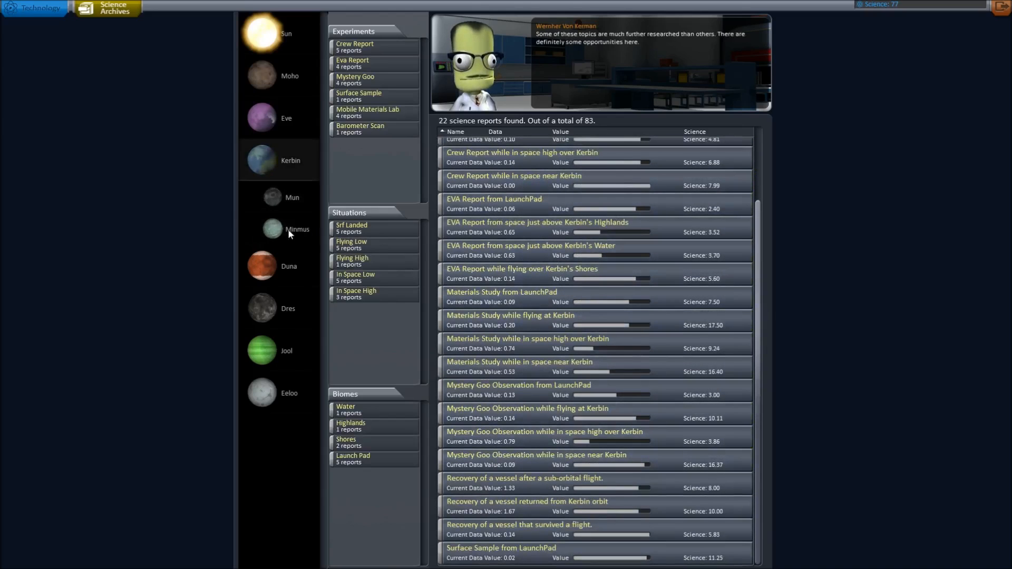
Step: Check Minmus, collapse Kerbin, expand Jool and filter to Laythe's four high-space reports
left_click(296, 229)
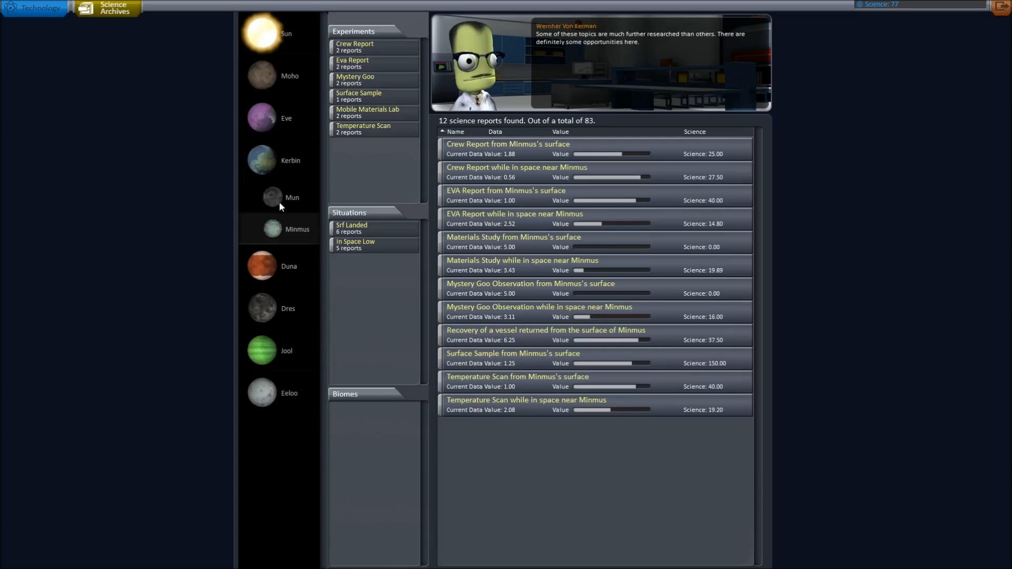
left_click(291, 197)
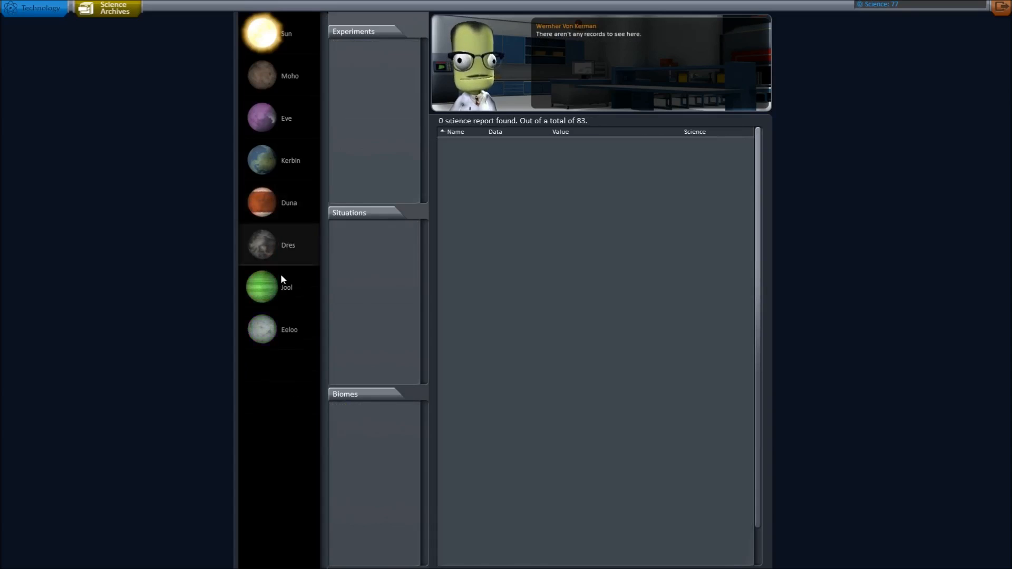
left_click(262, 287)
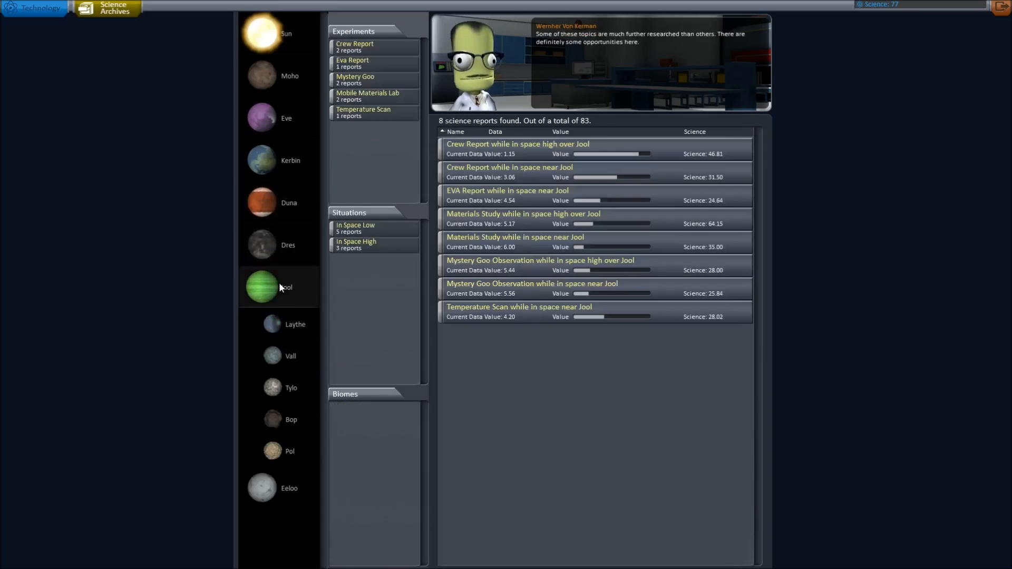
left_click(295, 324)
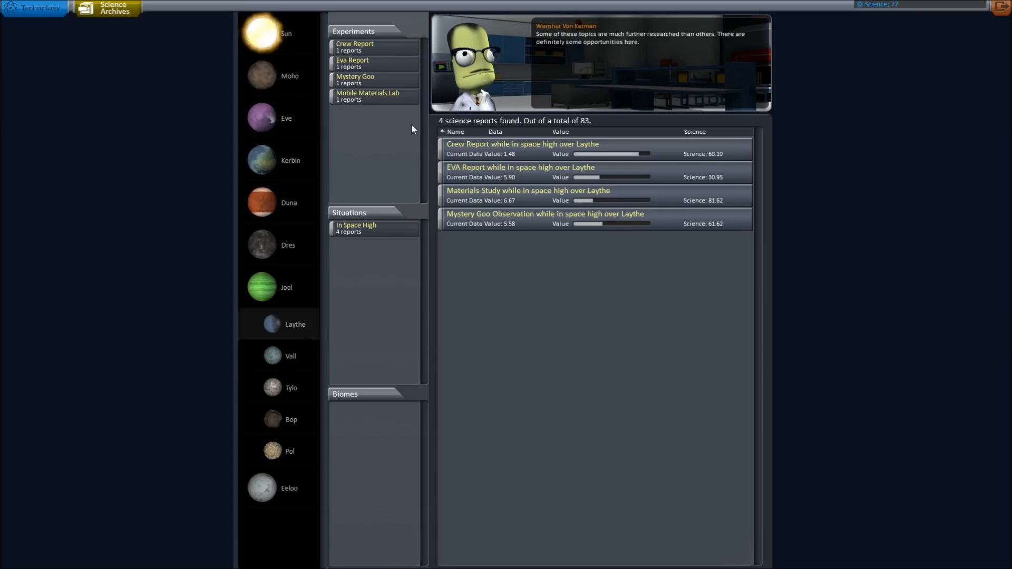
Step: Read and close the Laythe crew report, then browse Jool, Duna and Kerbin reports
left_click(523, 144)
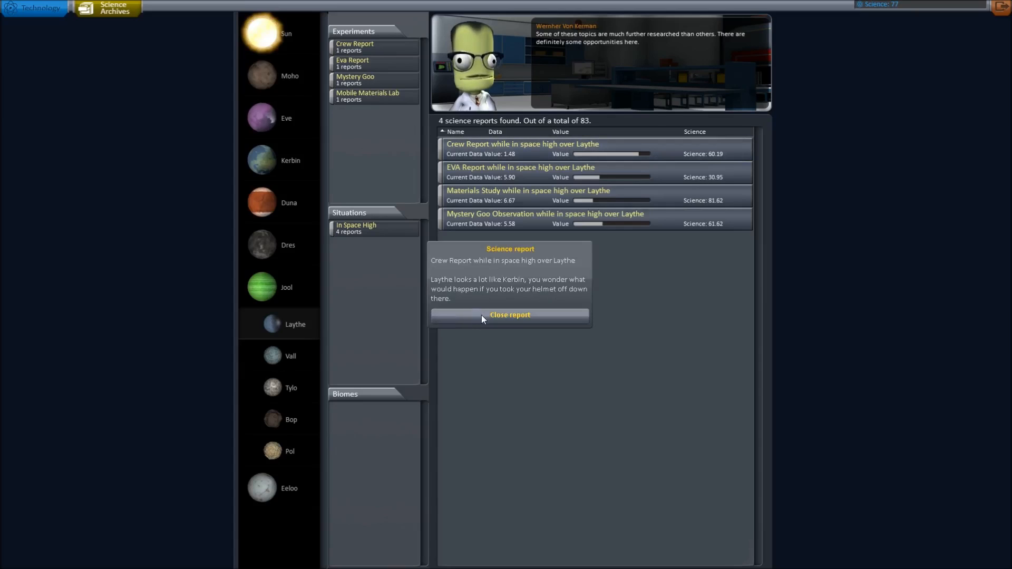
left_click(509, 317)
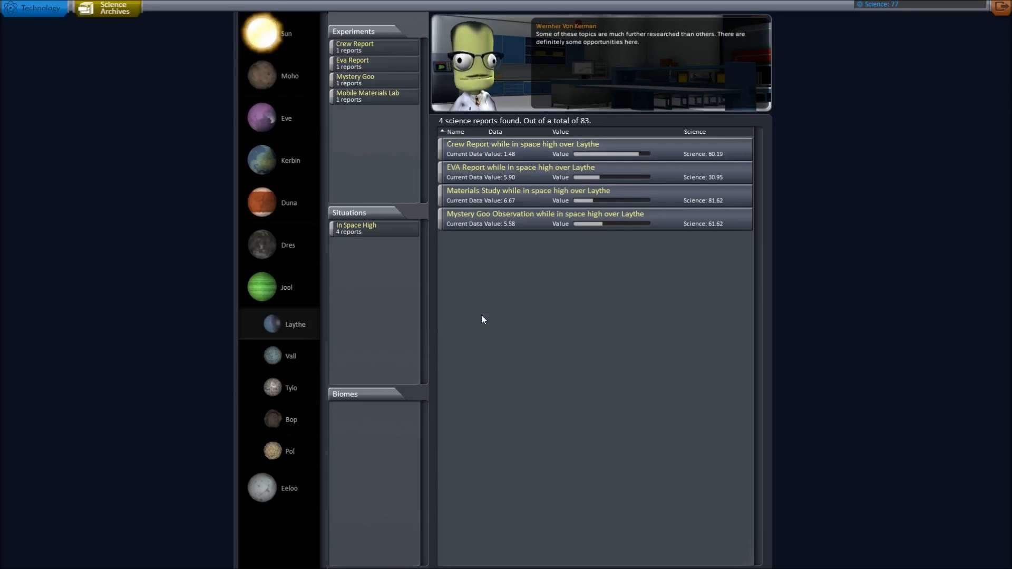
left_click(285, 287)
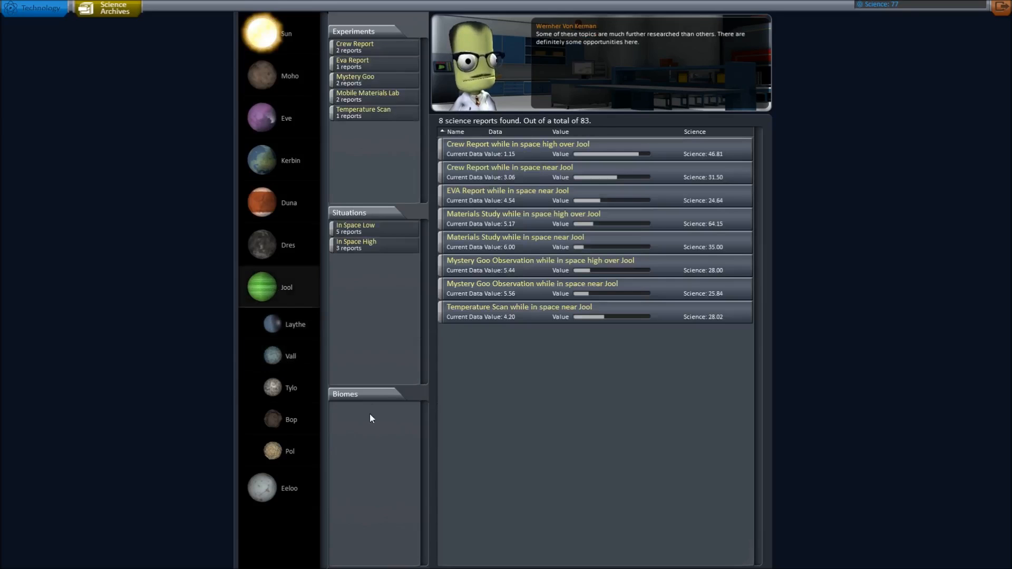
left_click(288, 202)
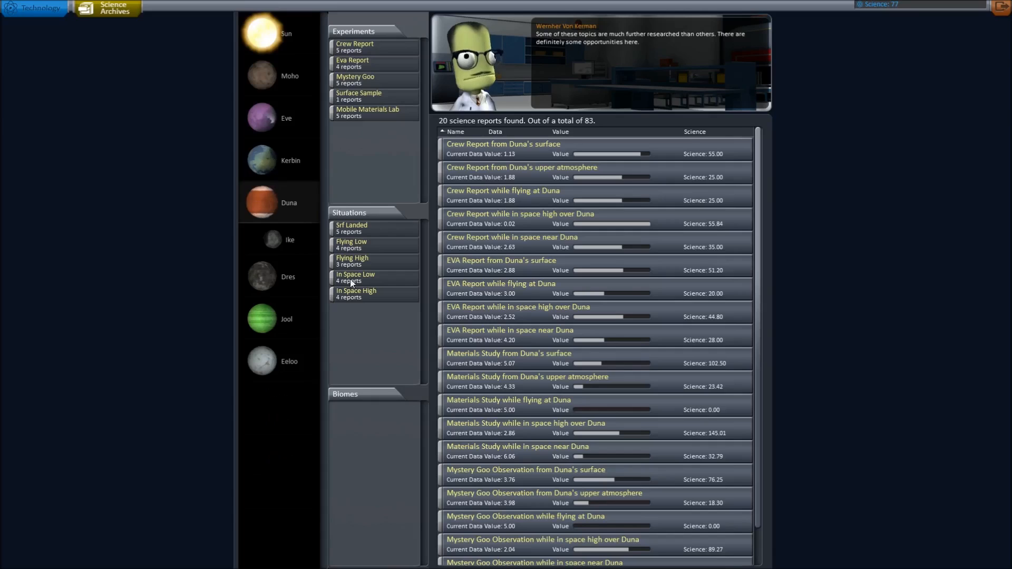
left_click(290, 160)
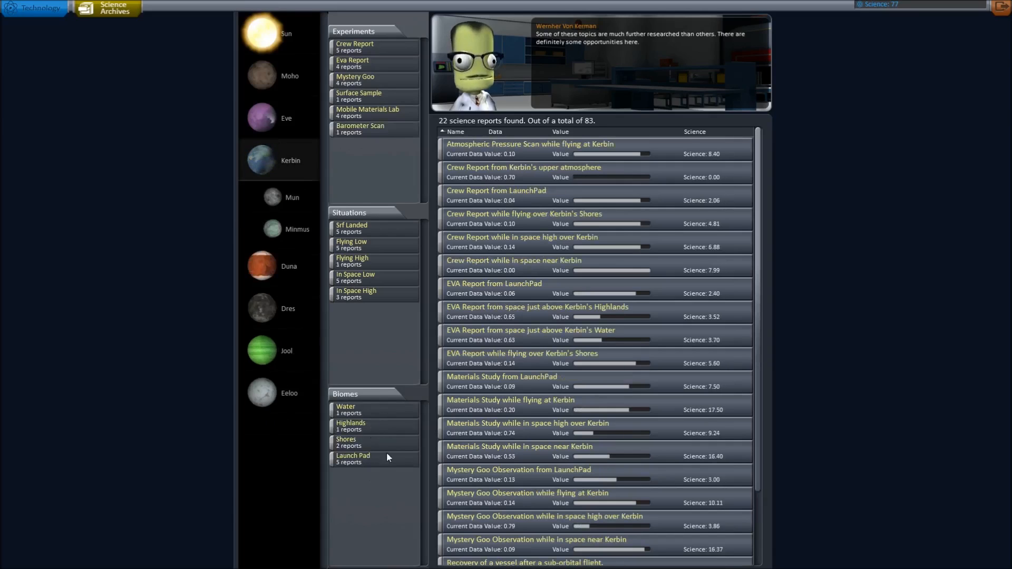
Step: Filter Kerbin's reports by Highlands and EVA Report, show the Sun's, then leave for the VAB
left_click(350, 425)
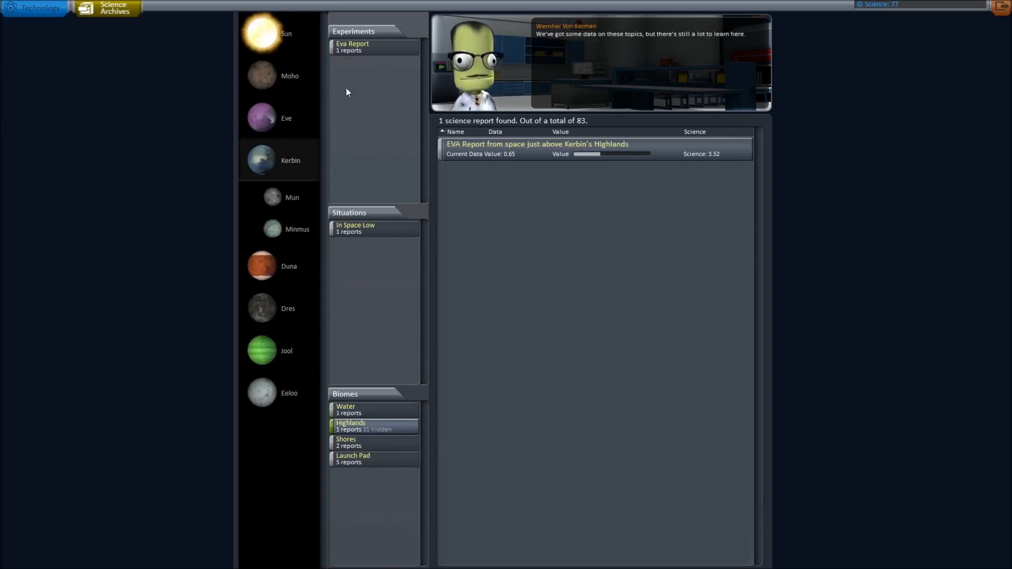
left_click(374, 47)
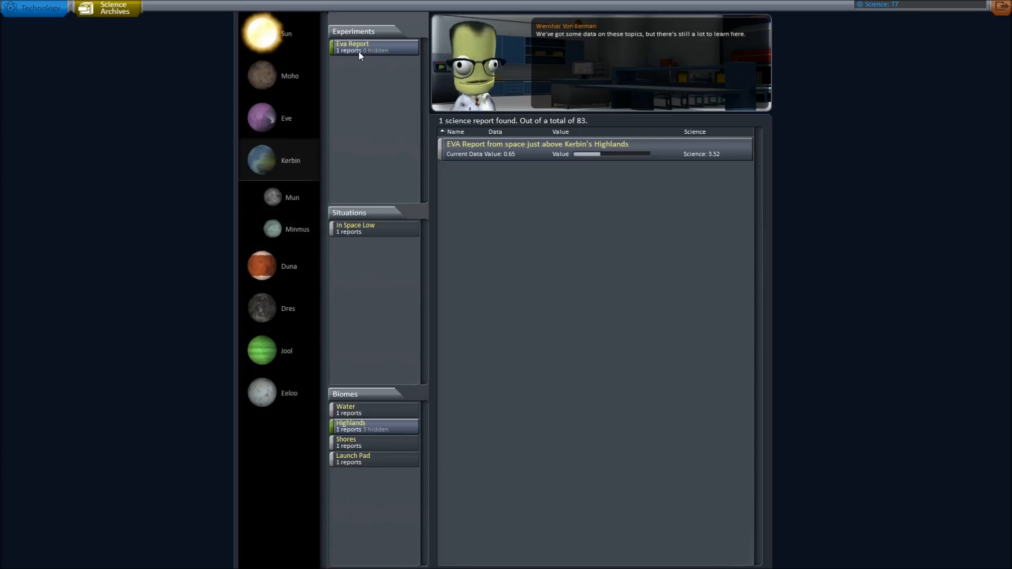
left_click(261, 34)
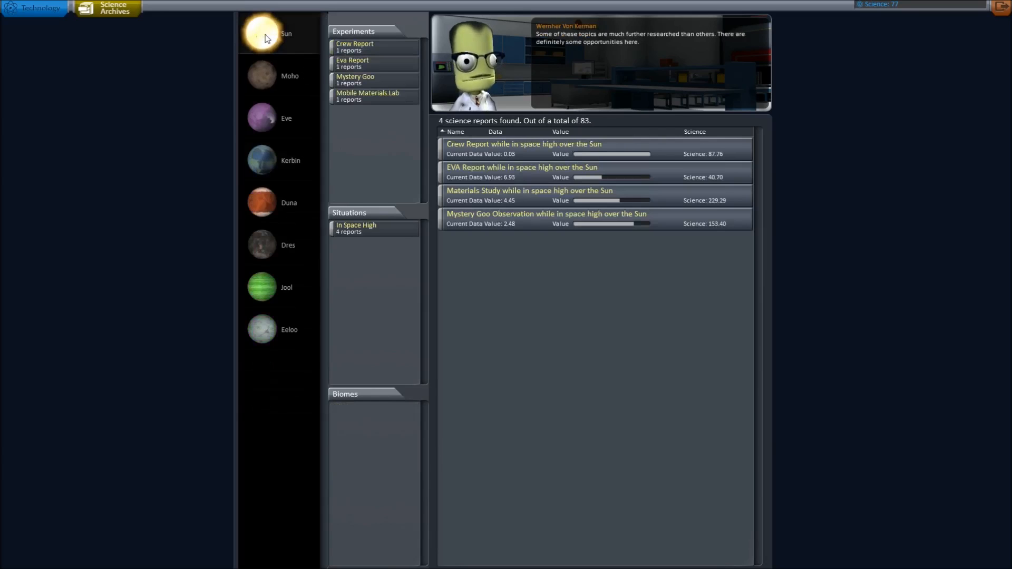
left_click(38, 8)
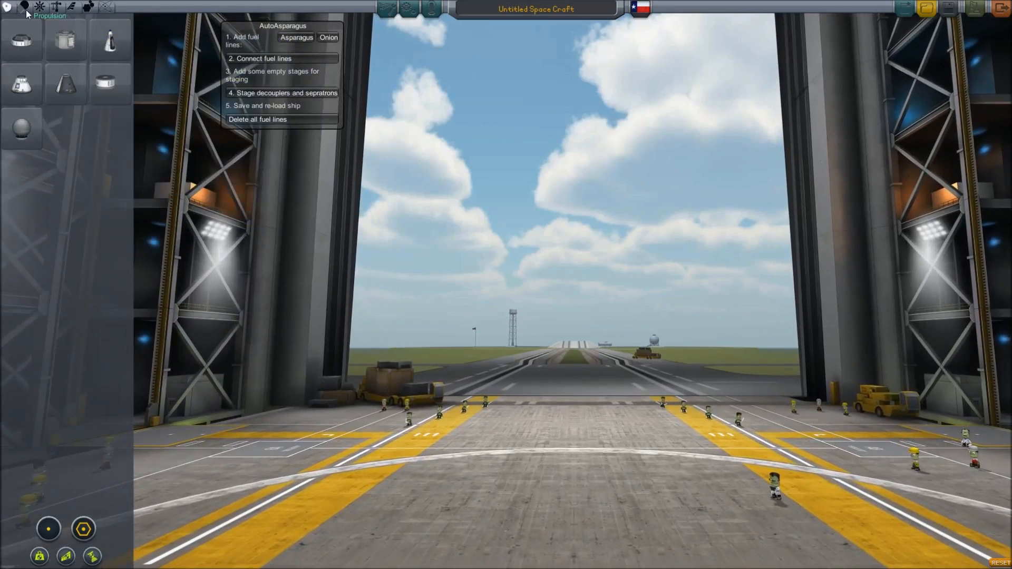
Step: Browse a couple of part category tabs, then leave the assembly building
left_click(23, 6)
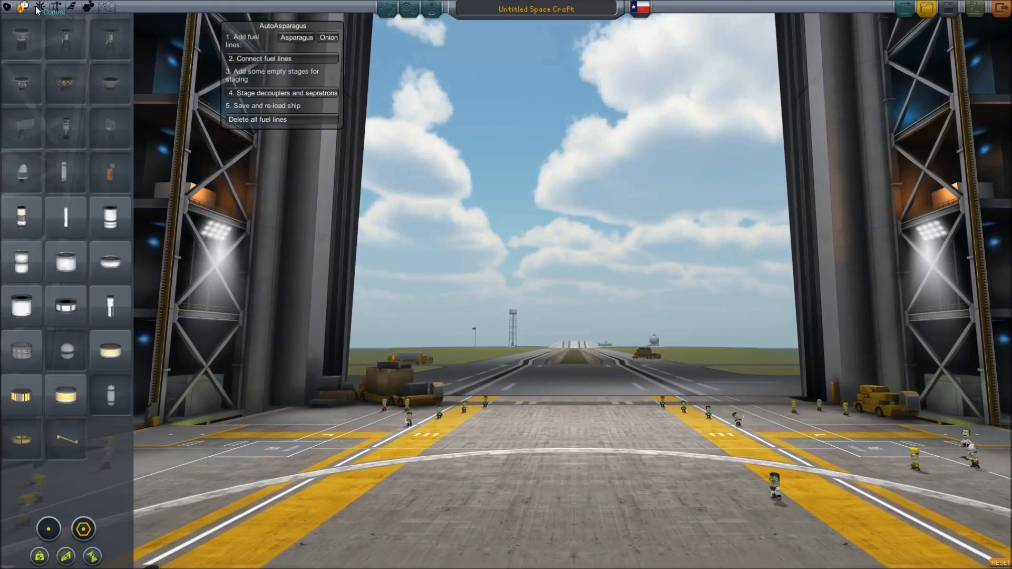
left_click(85, 9)
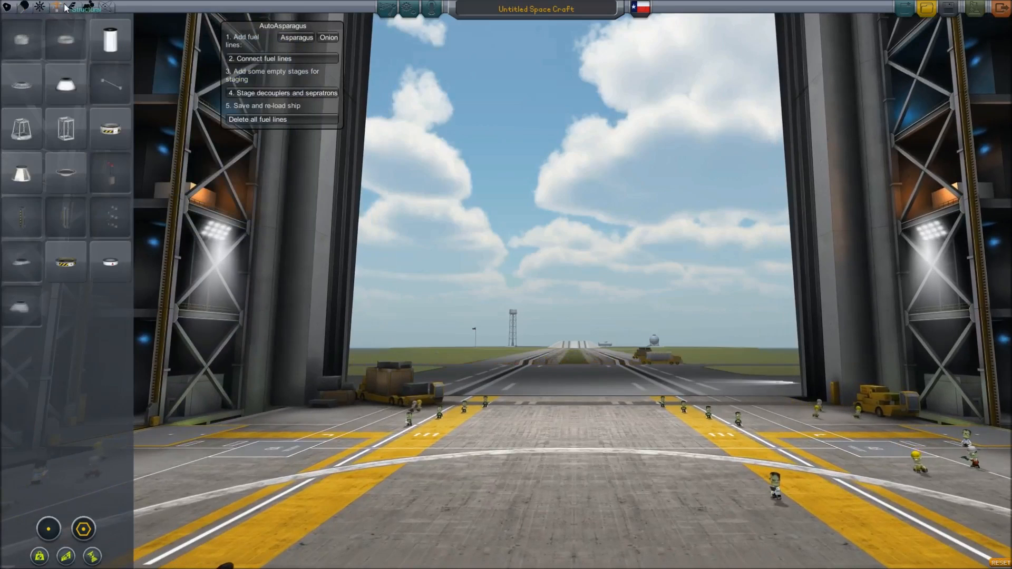
left_click(86, 6)
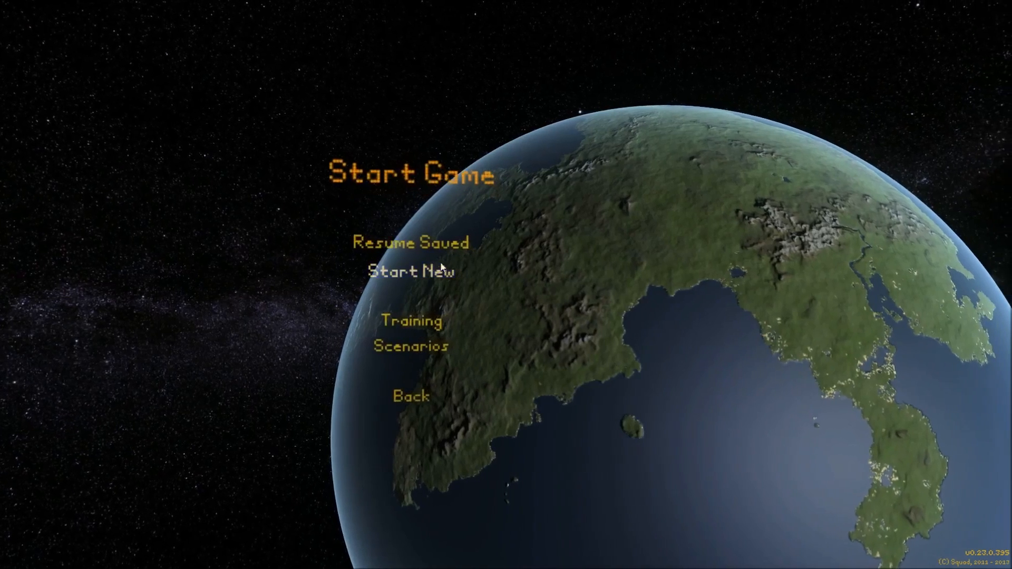
Step: Resume a saved game from the Continue Saved Game list
left_click(411, 243)
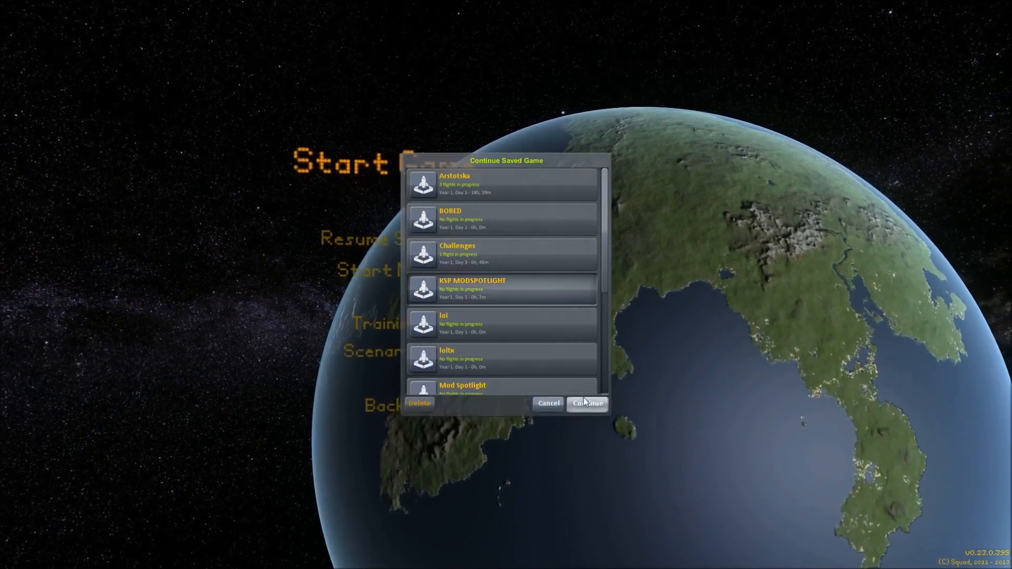
left_click(586, 403)
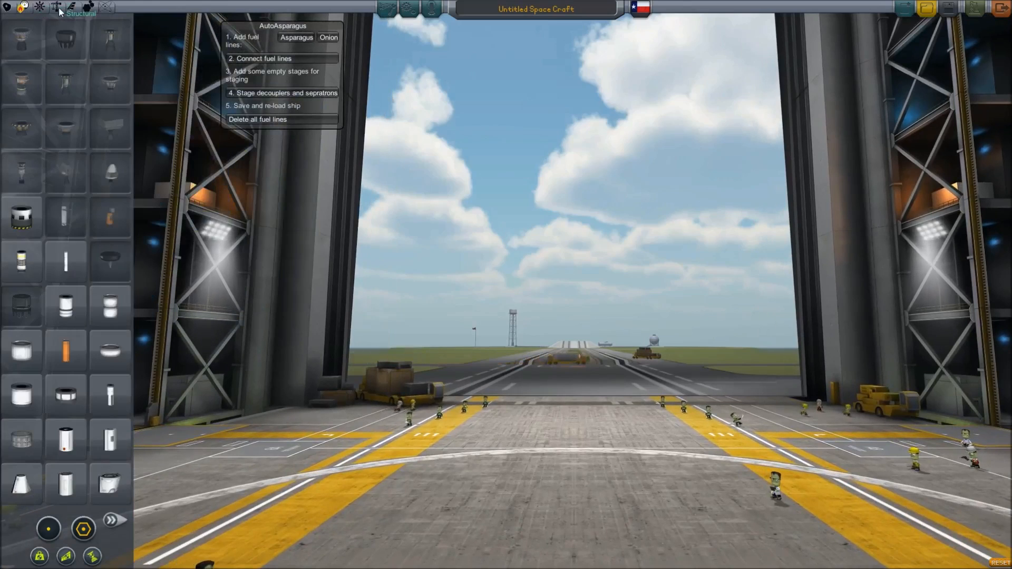
mouse_move(21, 218)
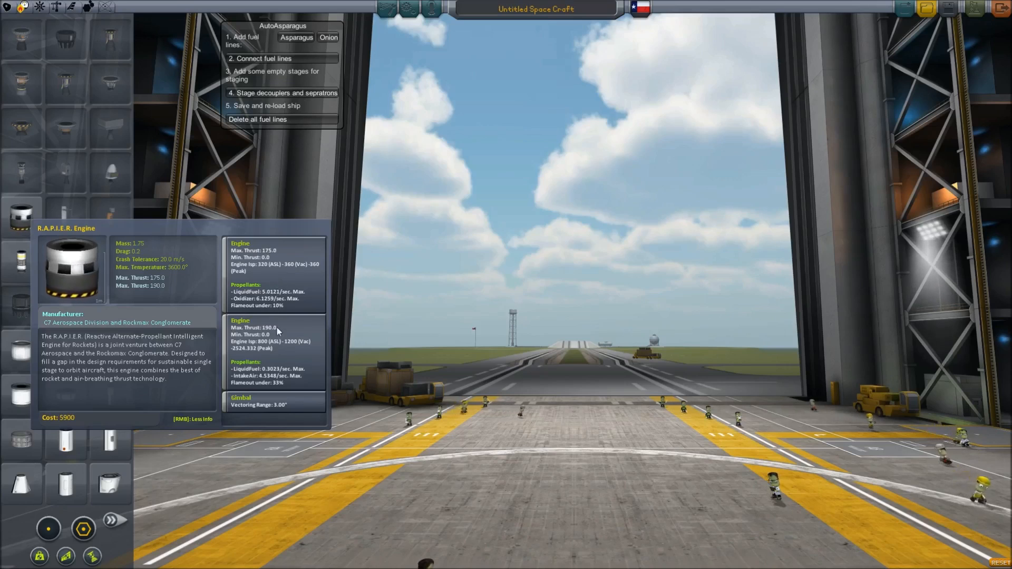
mouse_move(107, 307)
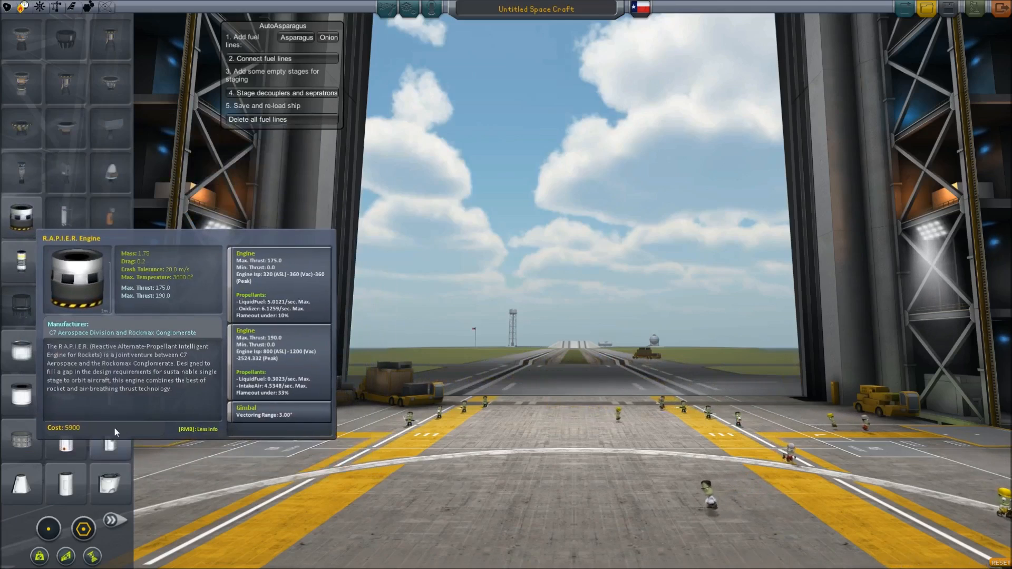
mouse_move(93, 349)
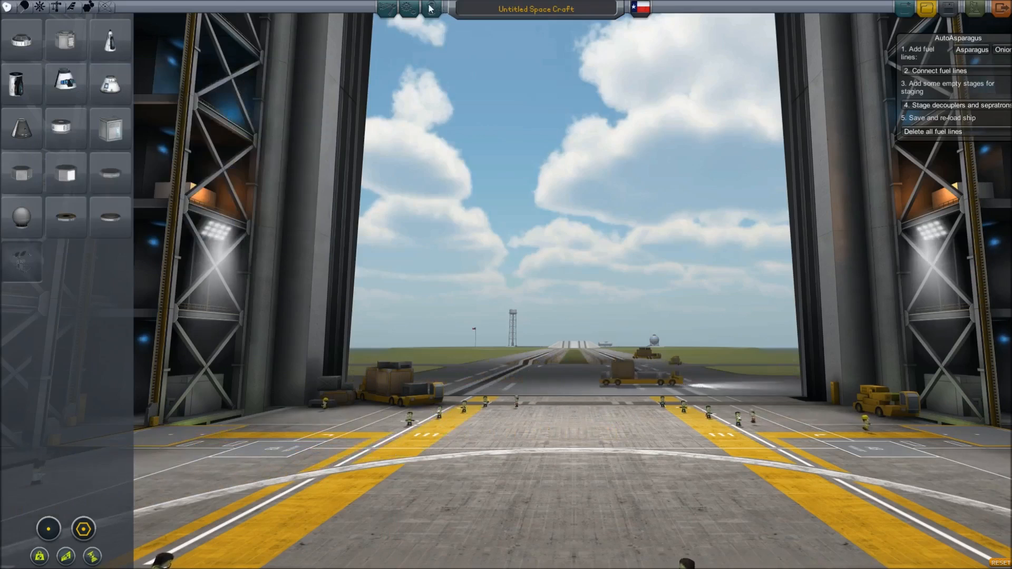
mouse_move(64, 40)
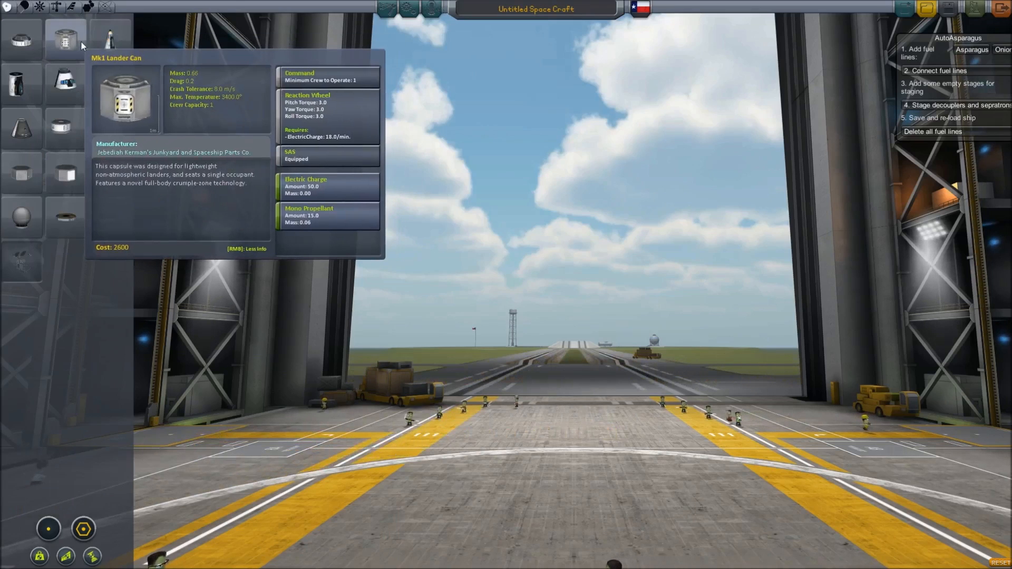
mouse_move(479, 123)
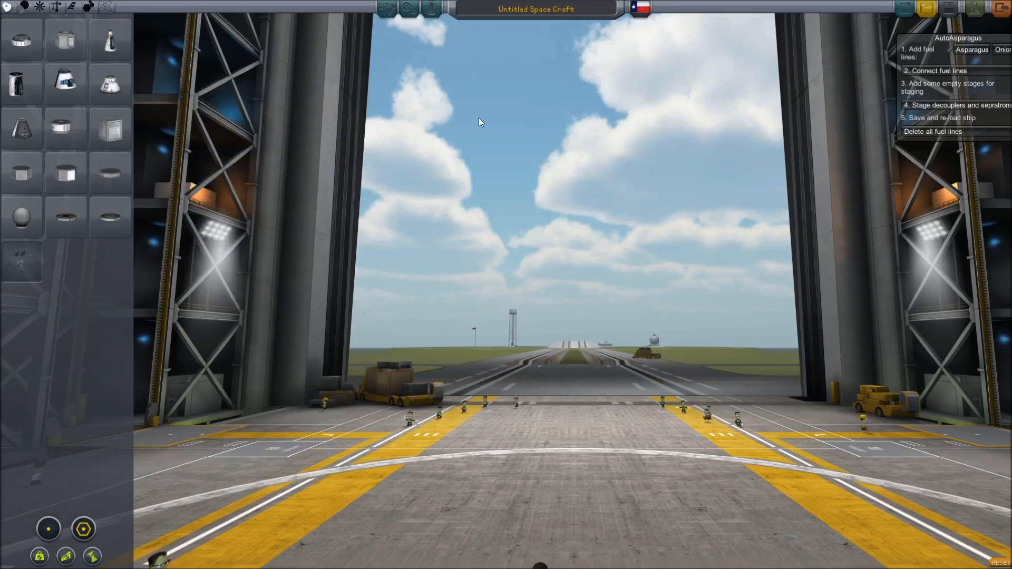